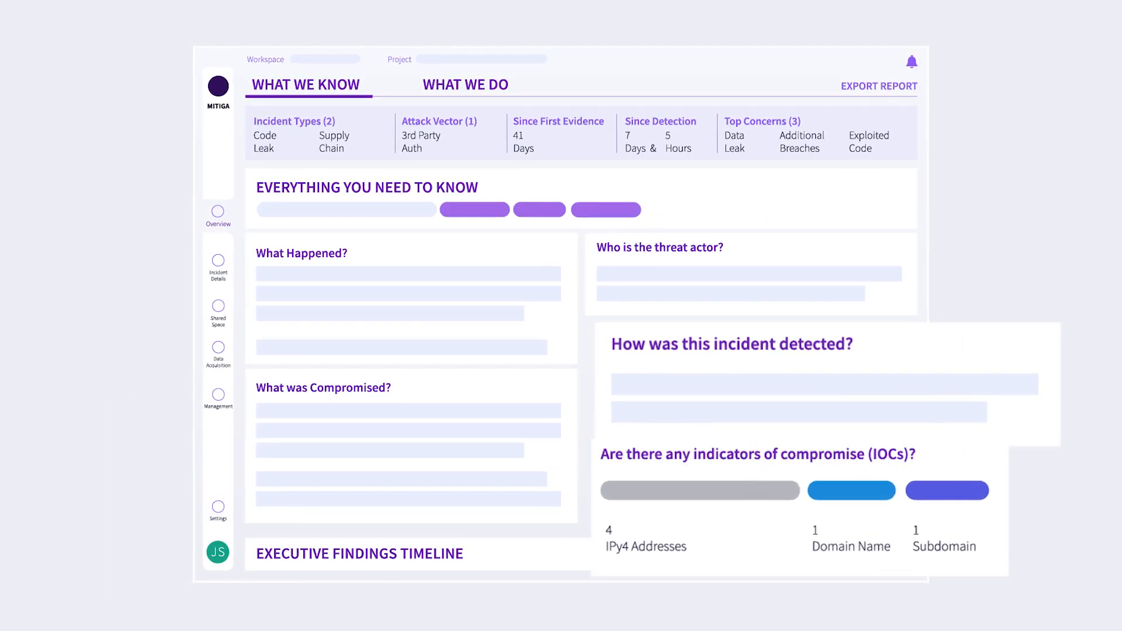
# Switch the incident dashboard to the What We Do view showing the dedicated team of 18
pyautogui.click(464, 85)
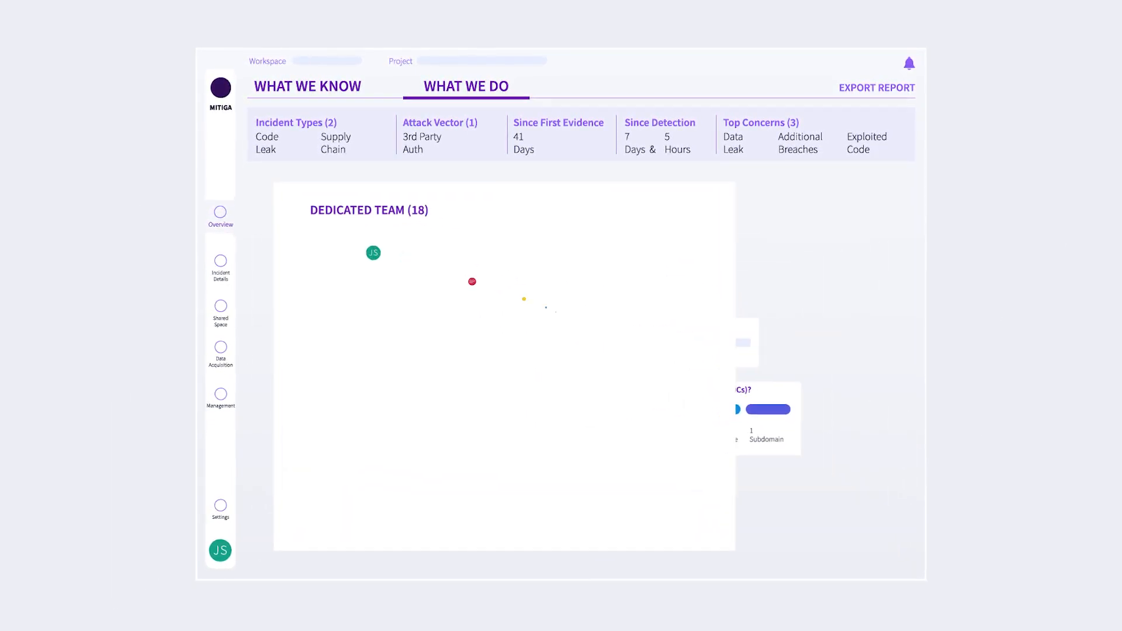